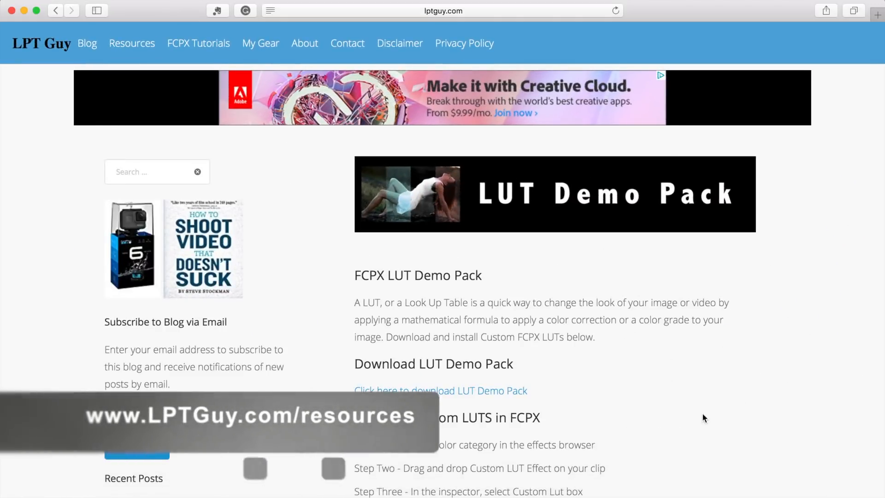
- Download the LUT Demo Pack from the lptguy.com page
{"action": "scroll", "scroll_direction": "down", "scroll_amount": 3}
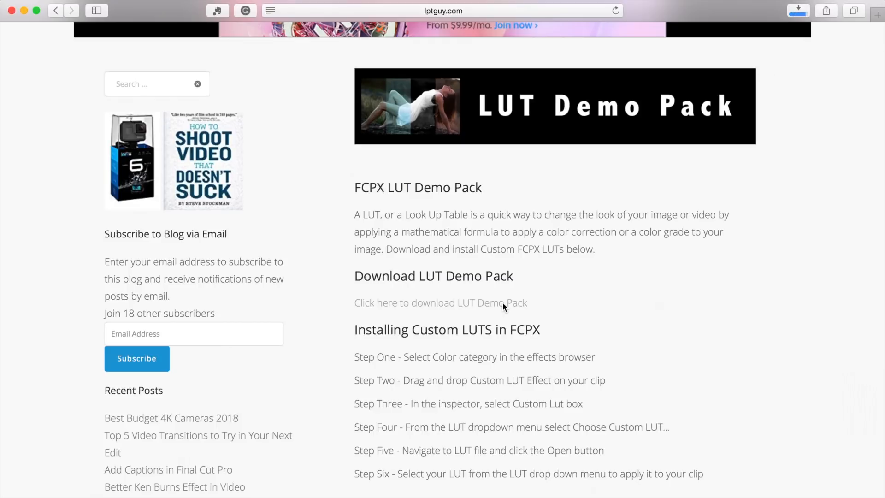
{"action": "left_click", "coordinate": [440, 303]}
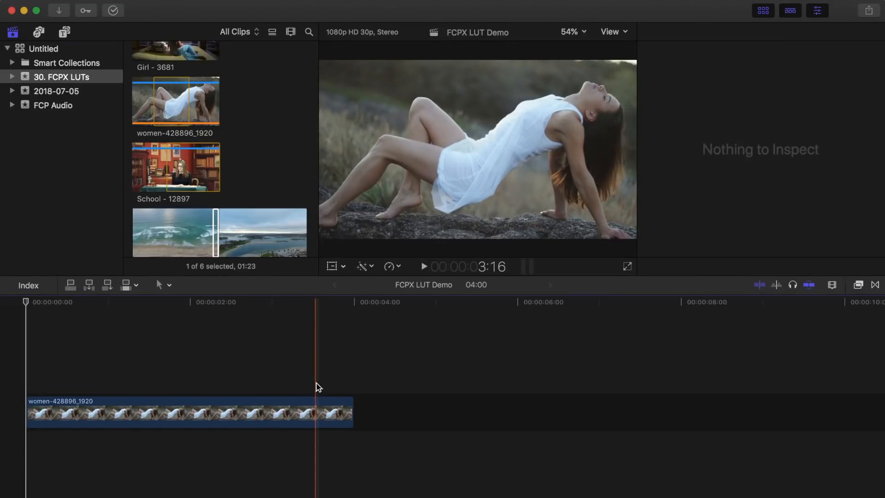
- Select the women-428896_1920 clip in the timeline
{"action": "left_click", "coordinate": [184, 424]}
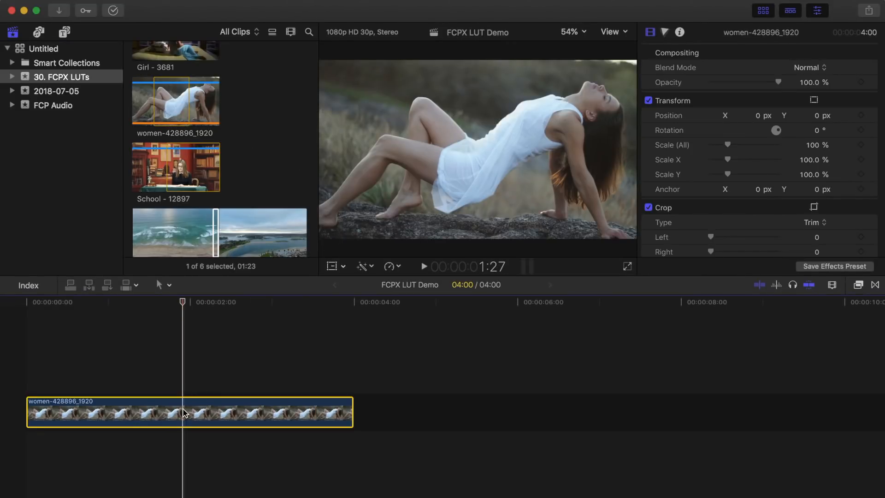
{"action": "mouse_move", "coordinate": [501, 176]}
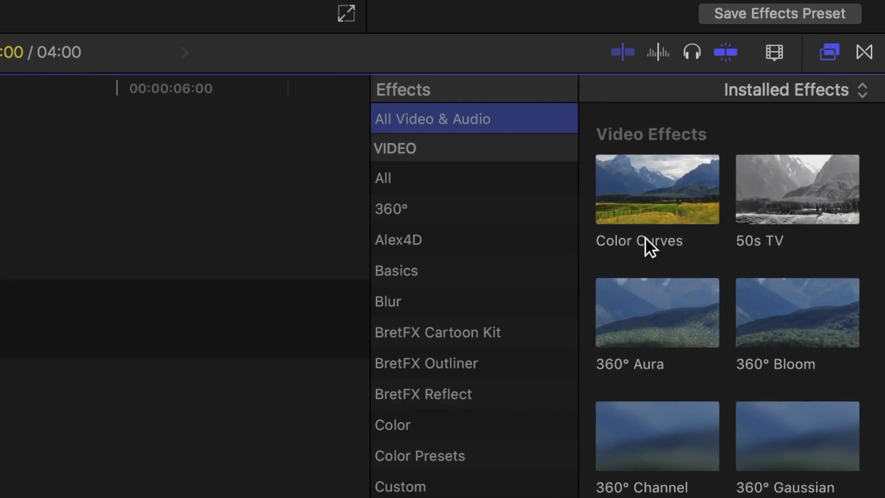
- Apply the Custom LUT effect from the Color effects category to the clip
{"action": "left_click", "coordinate": [392, 426]}
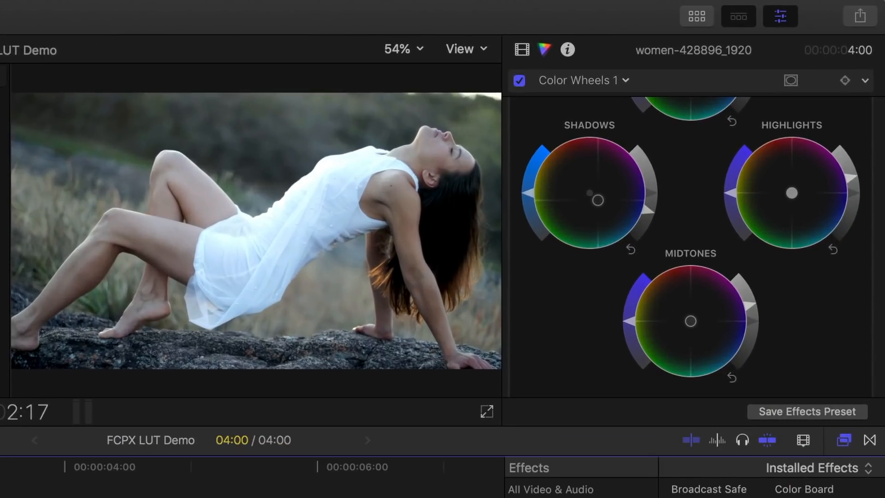
{"action": "left_click", "coordinate": [524, 49]}
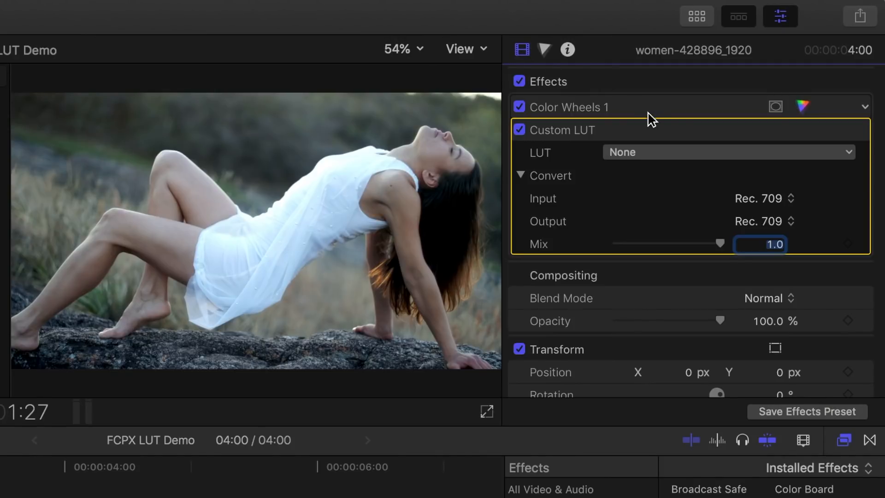
- Choose Custom LUT from the LUT dropdown and pick the Desktop's LPT Guy LUTs folder
{"action": "left_click", "coordinate": [729, 152]}
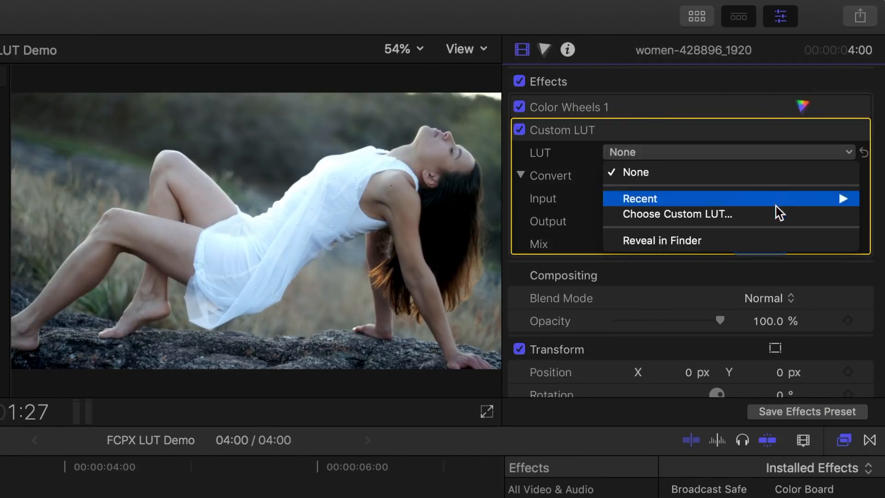
{"action": "left_click", "coordinate": [678, 214]}
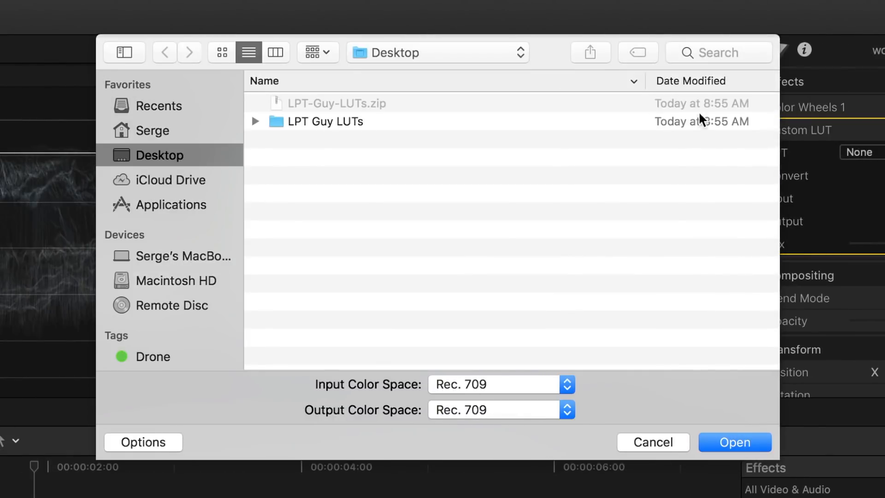
{"action": "left_click", "coordinate": [325, 121]}
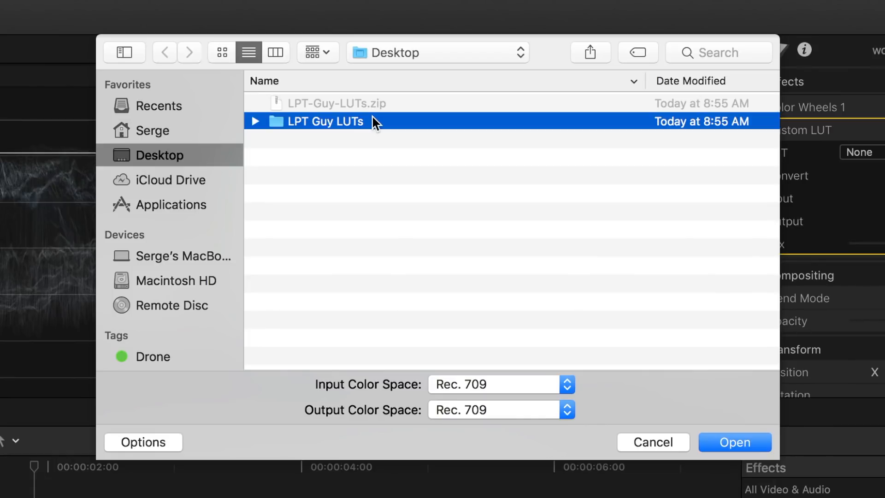
{"action": "mouse_move", "coordinate": [702, 273]}
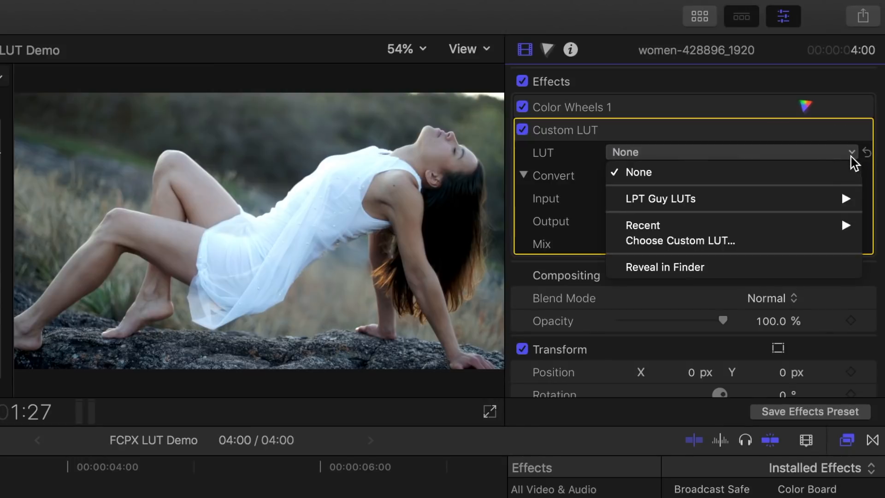
{"action": "mouse_move", "coordinate": [761, 203]}
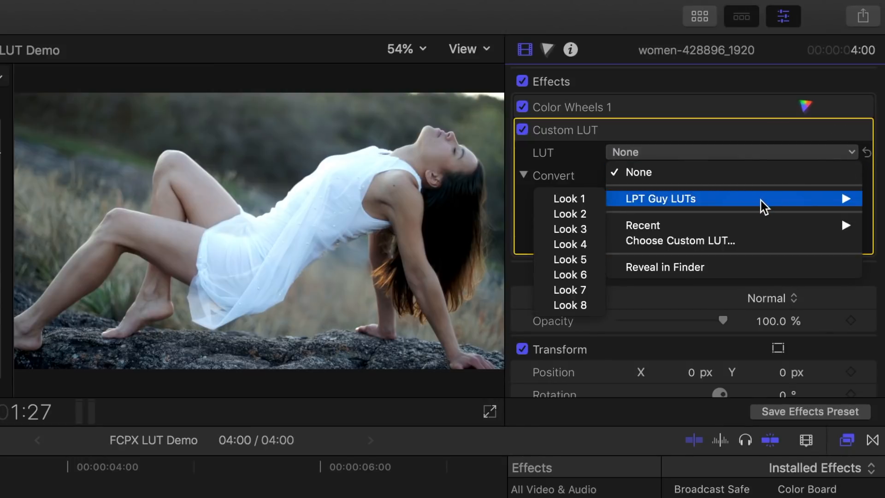
{"action": "mouse_move", "coordinate": [570, 274]}
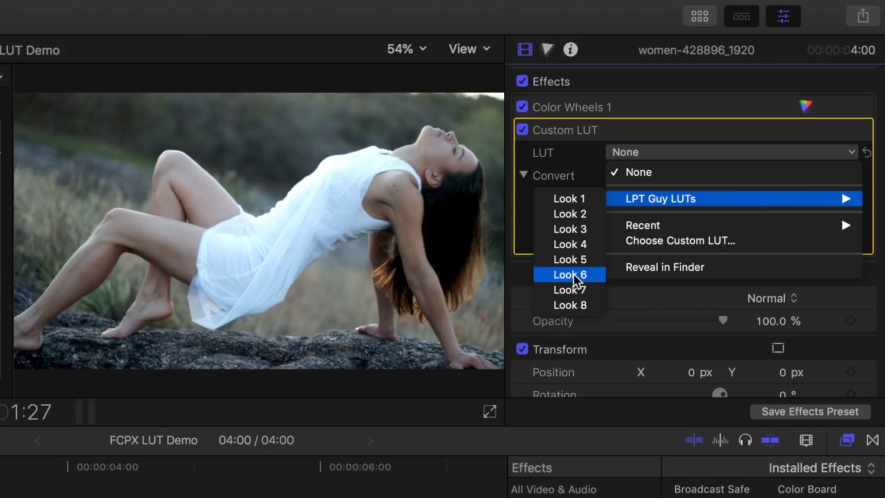
- Set the Custom LUT to Look 6 from LPT Guy LUTs
{"action": "left_click", "coordinate": [569, 275]}
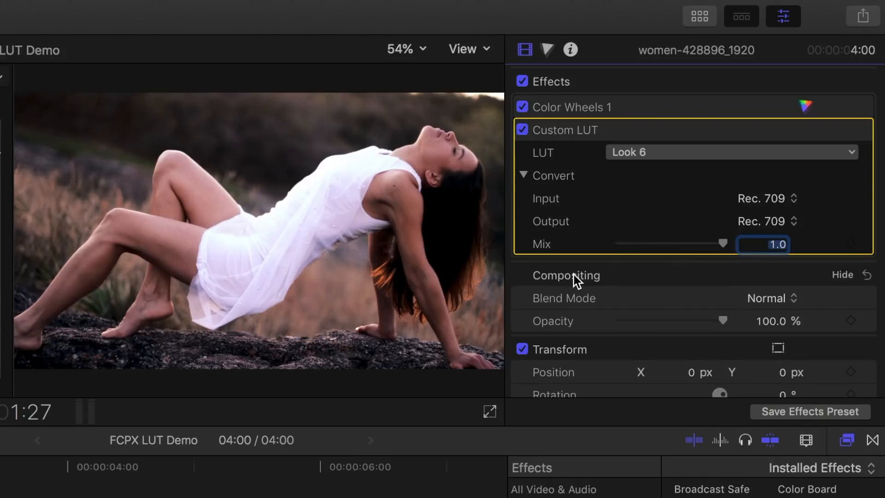
{"action": "mouse_move", "coordinate": [534, 115]}
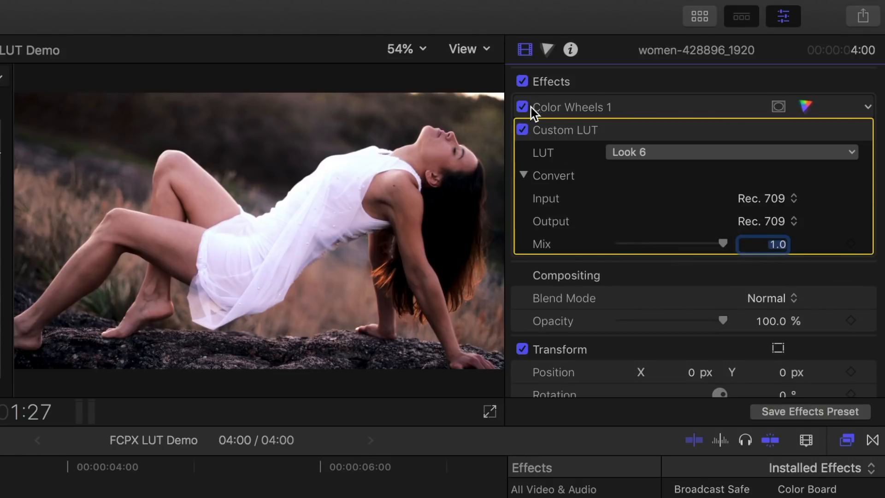
- Toggle the Custom LUT off and on to compare, then lower Mix to 0.63
{"action": "left_click", "coordinate": [522, 130]}
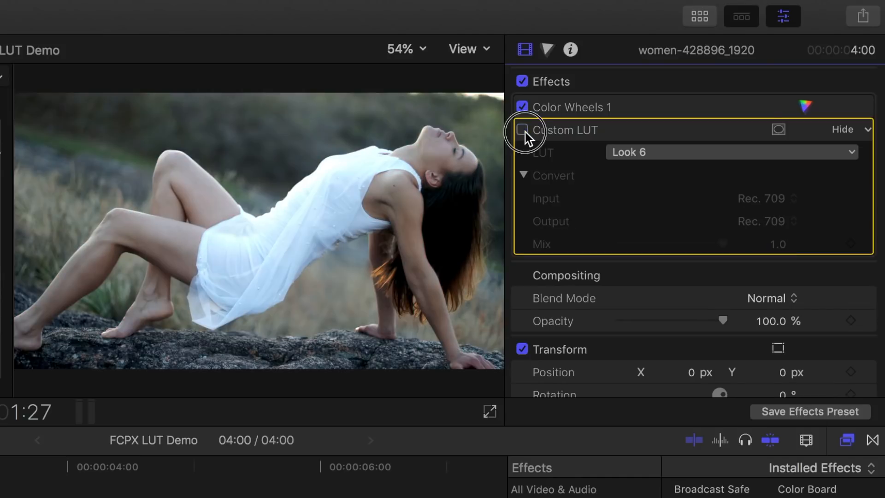
{"action": "left_click", "coordinate": [522, 130]}
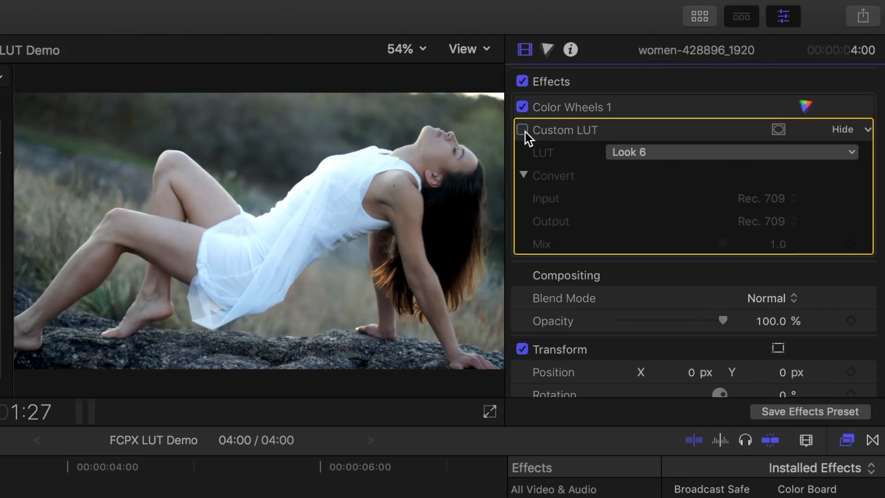
{"action": "left_click", "coordinate": [522, 130]}
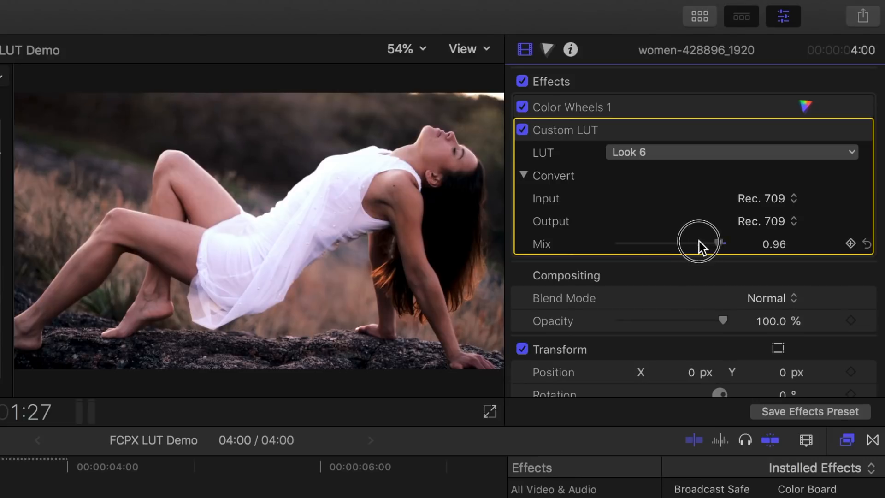
{"action": "left_click_drag", "start_coordinate": [720, 244], "coordinate": [686, 244]}
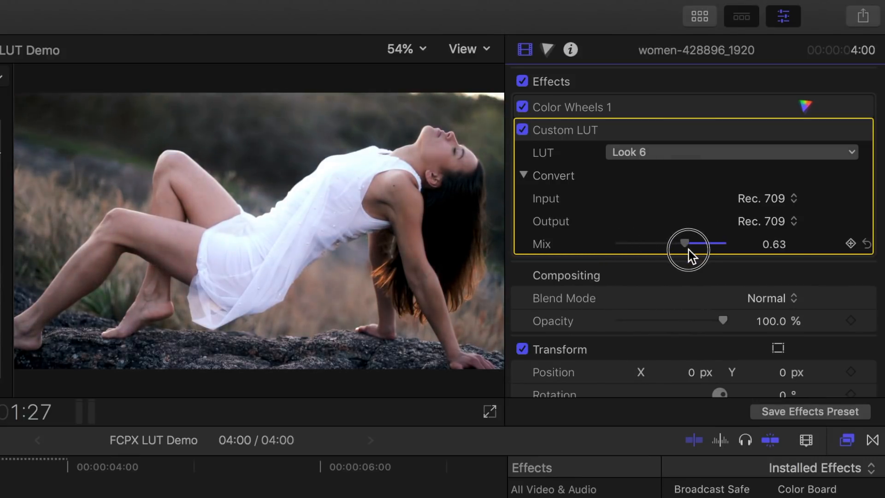